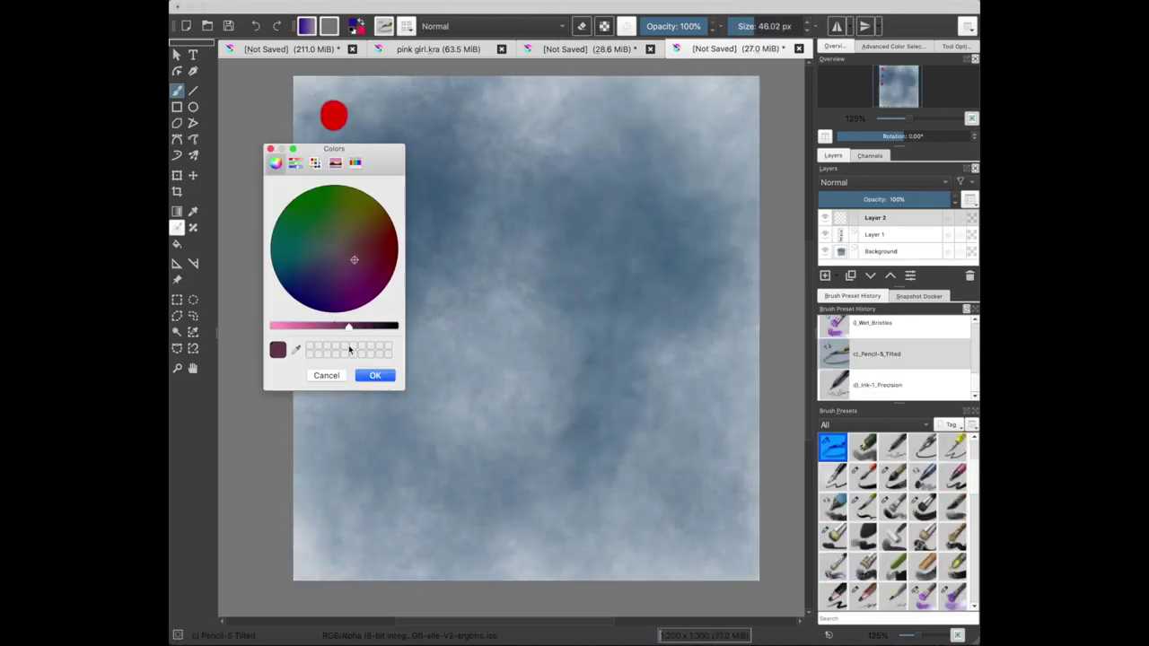
- Fill the sketched face and neck with blue, dabbing red on forehead, cheeks and horn
click(375, 375)
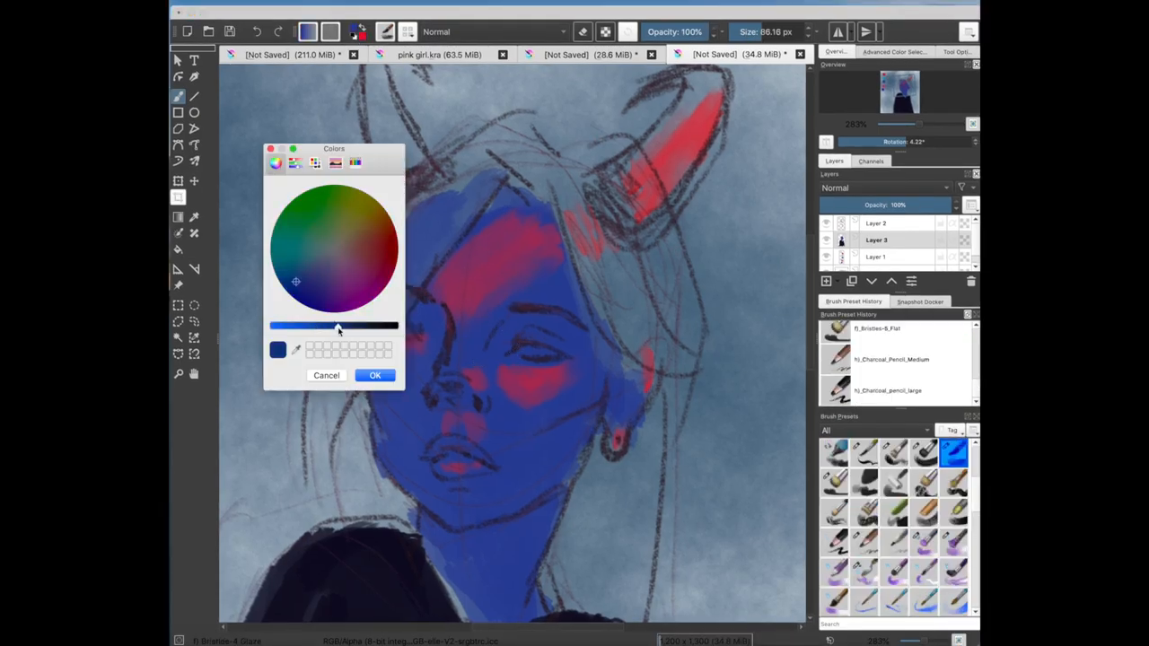
- Paint dark red lips with highlights and purple-blue shading around mouth and nose using Basic-5 Size
click(375, 375)
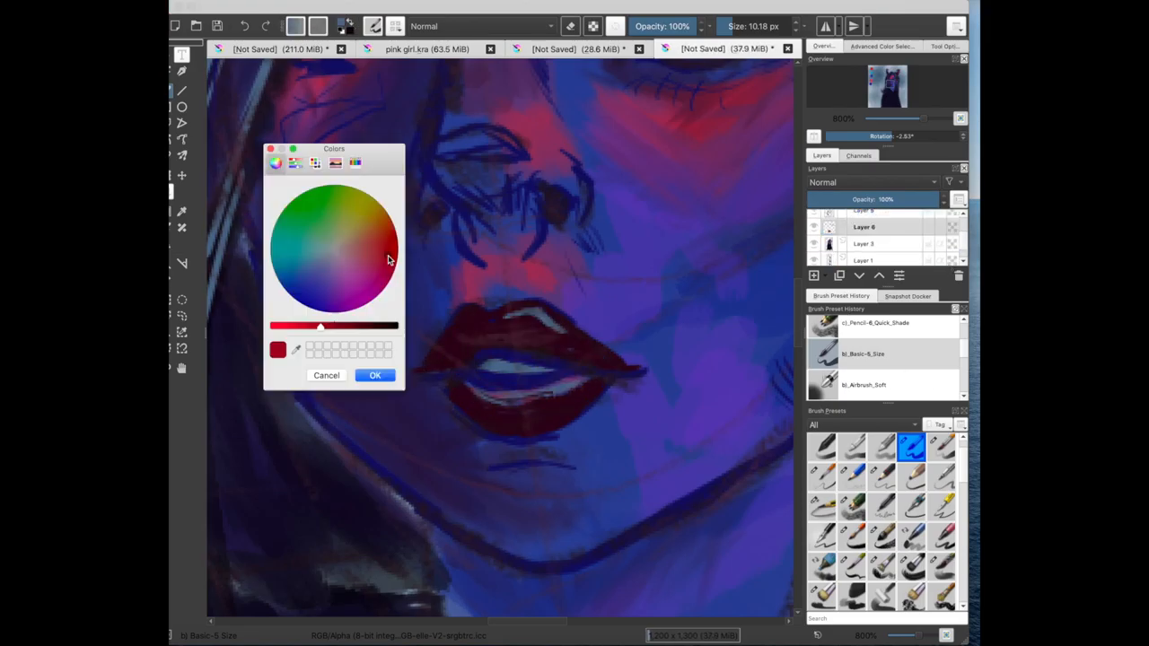
- Paint light hair strands, red eyes and a dark top with Wet Bristles Rough
click(374, 375)
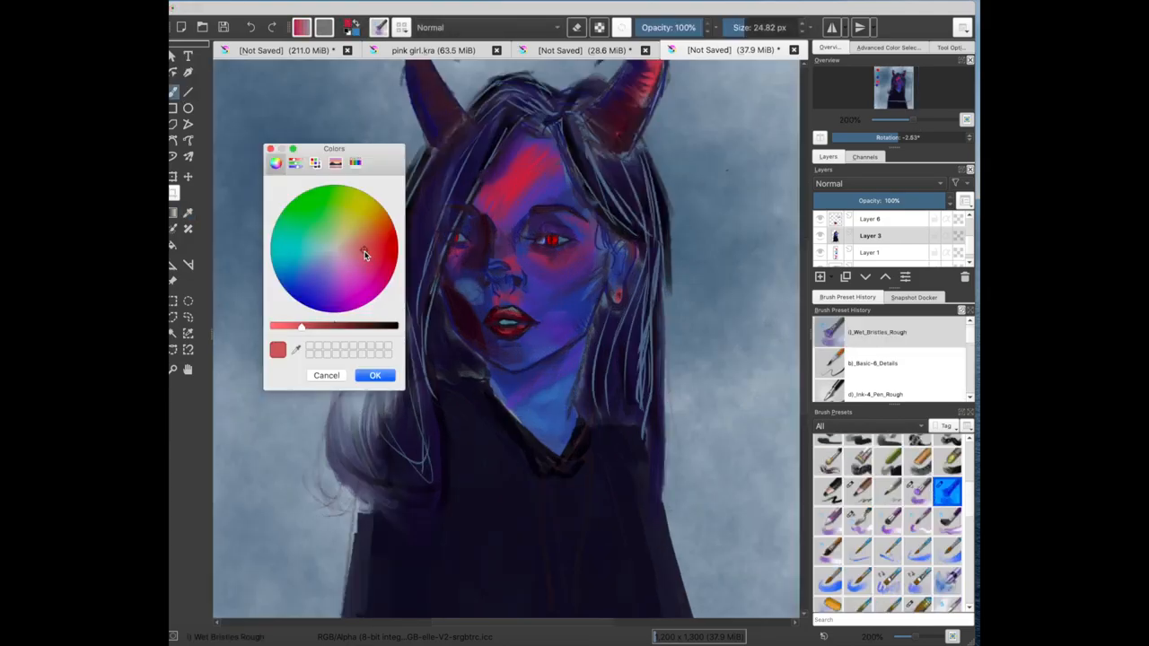
- Paint yellow fangs with Dry Brushing, then refine eye and lip highlights with Chalk Soft
click(375, 375)
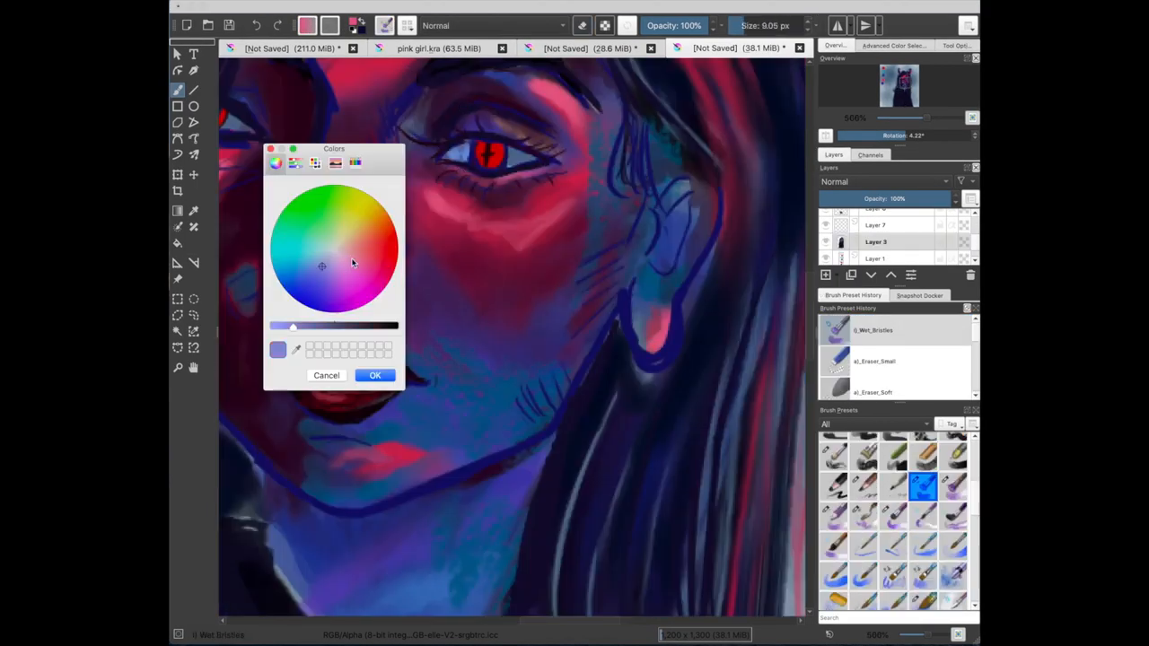
click(374, 375)
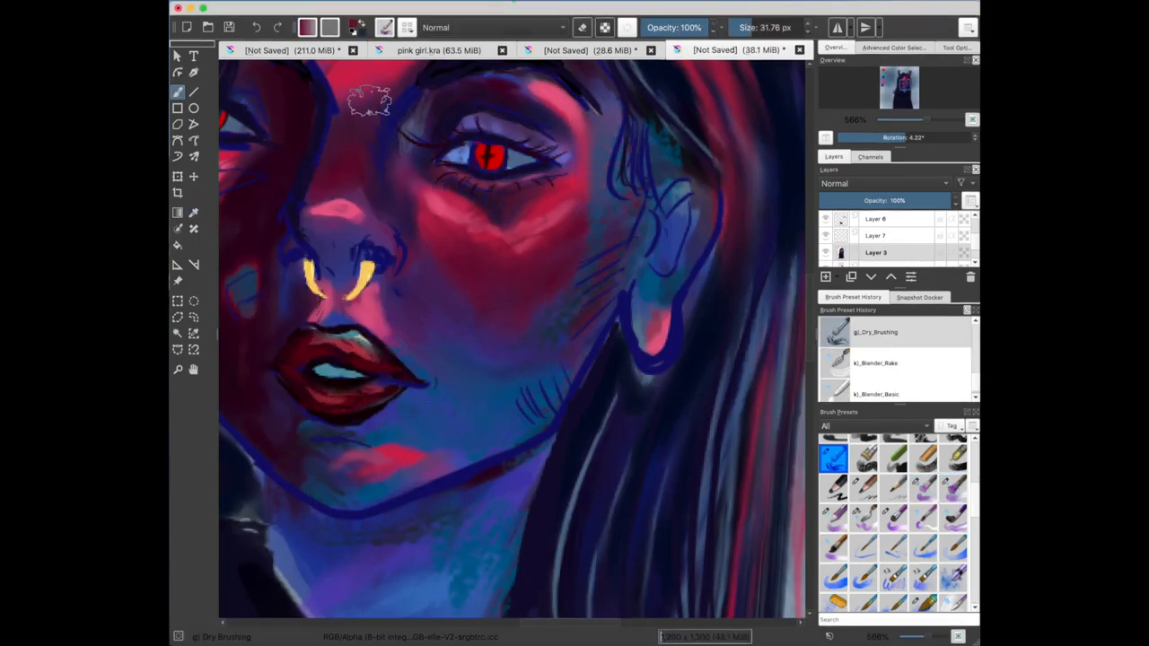
click(953, 457)
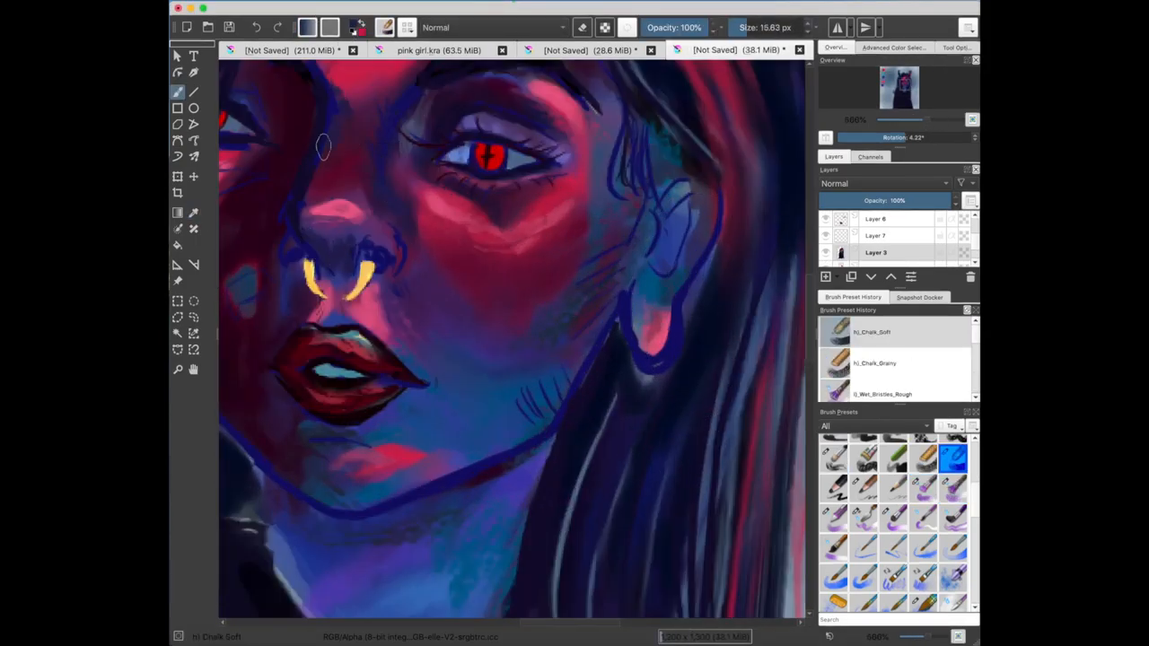